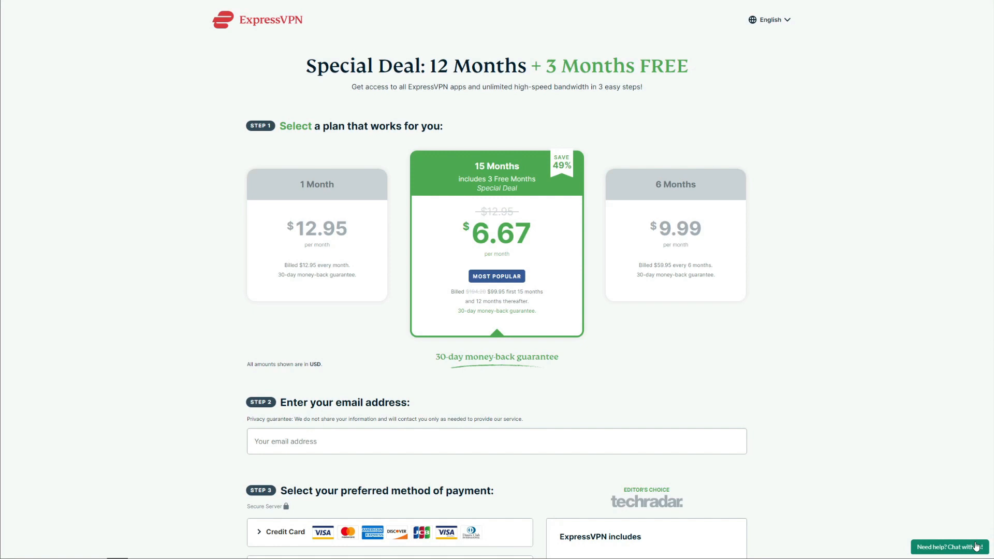
# - Leave the 15-month deal pricing page for the ExpressVPN homepage and scroll up to its hero section
pyautogui.click(953, 548)
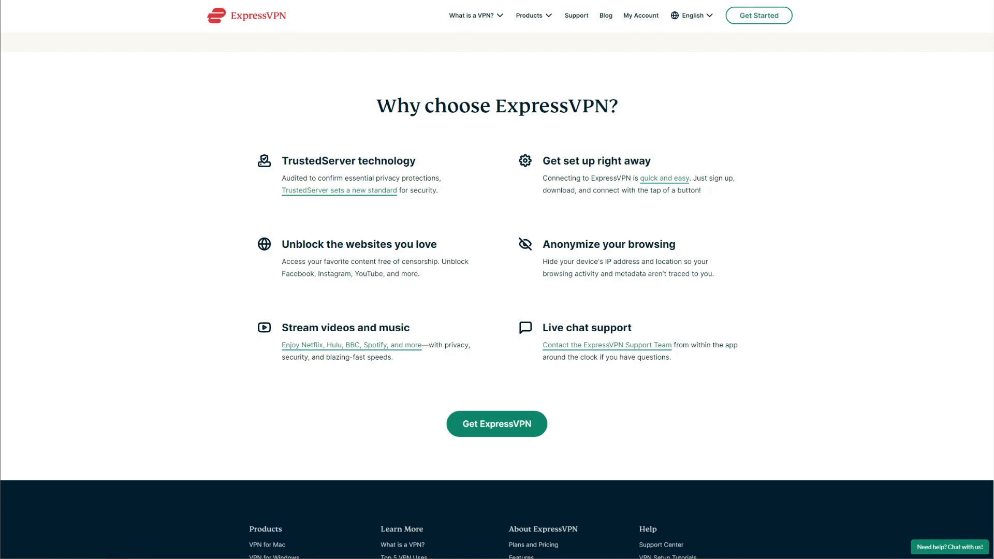
pyautogui.scroll(3)
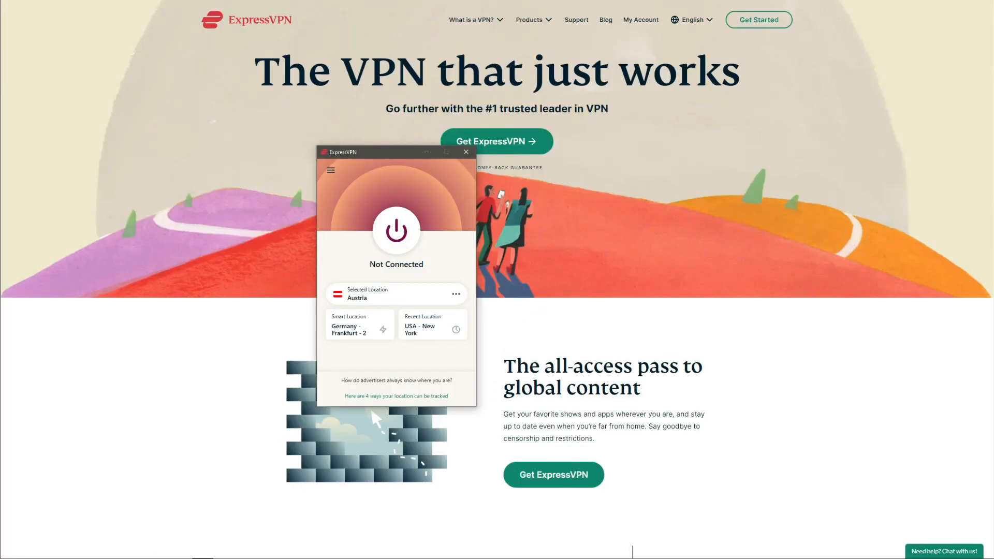